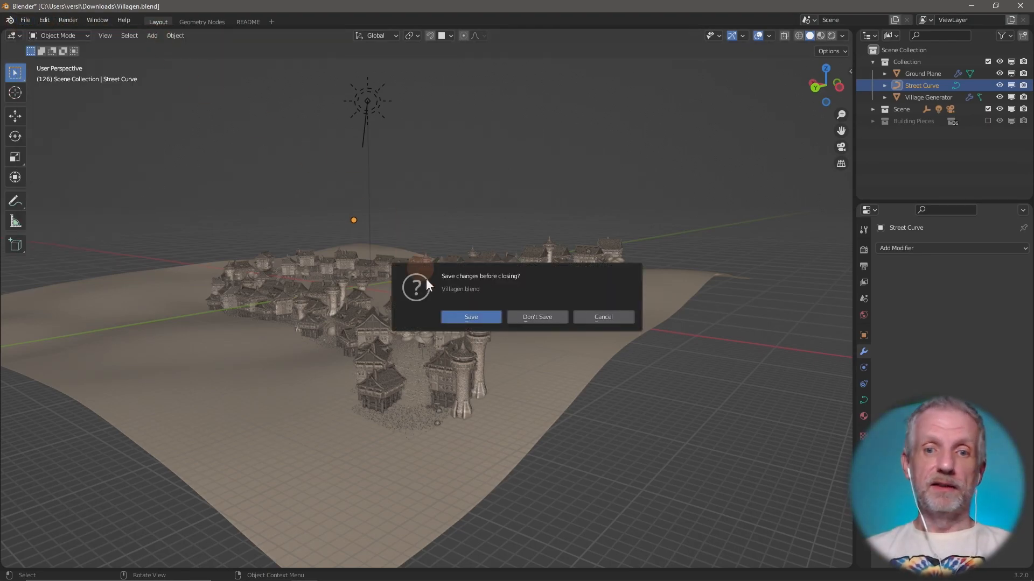
Discard the unsaved village project to start a fresh General scene
click(537, 317)
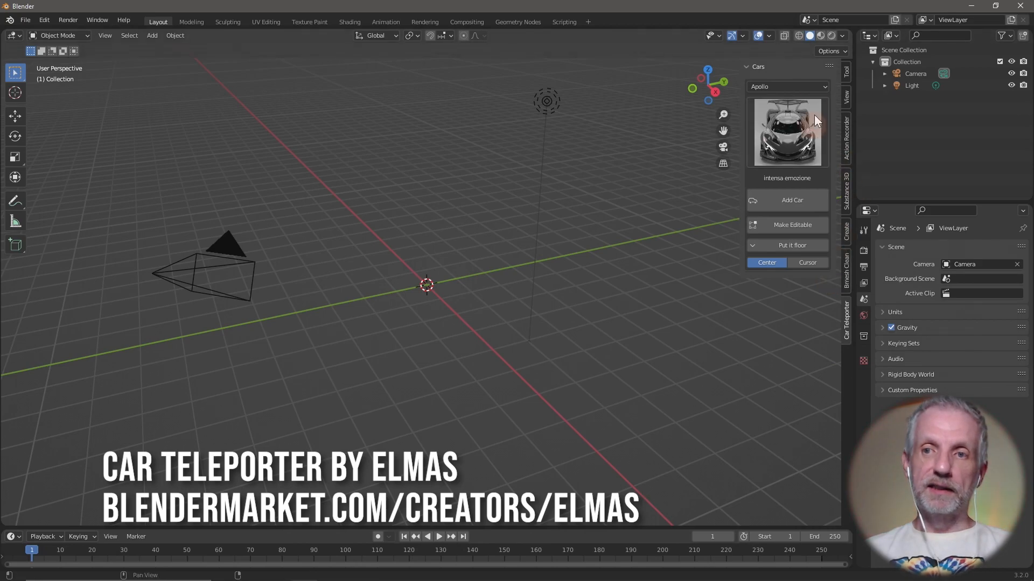
Preview the Mercedes model thumbnails in the Car Teleporter library
click(786, 86)
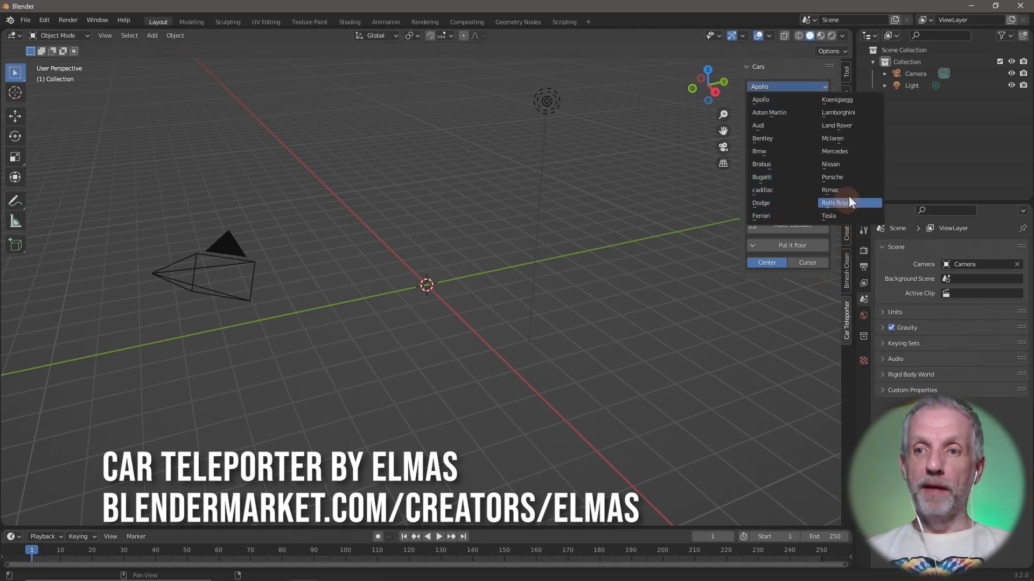
mouse_move(837, 155)
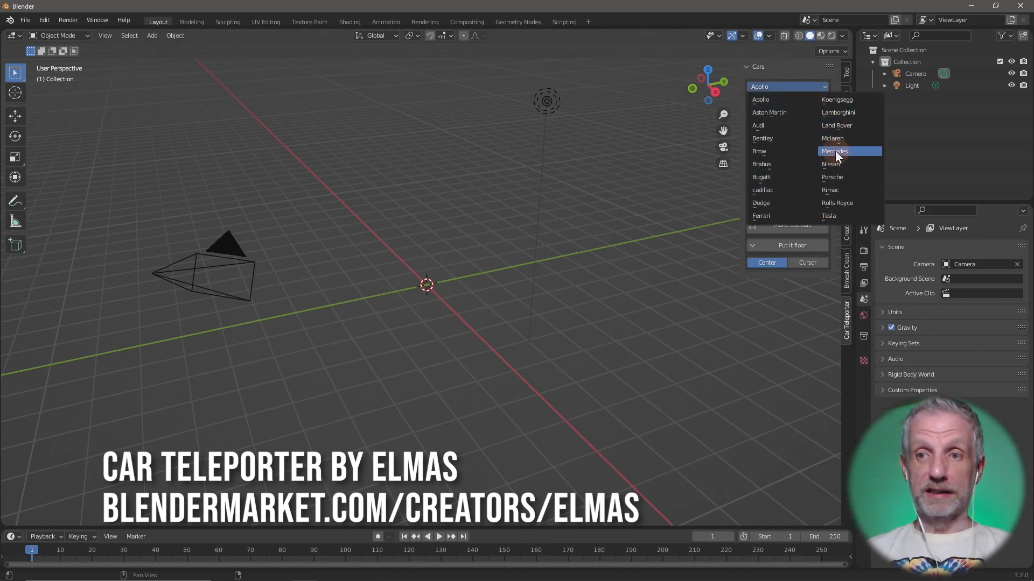
click(834, 151)
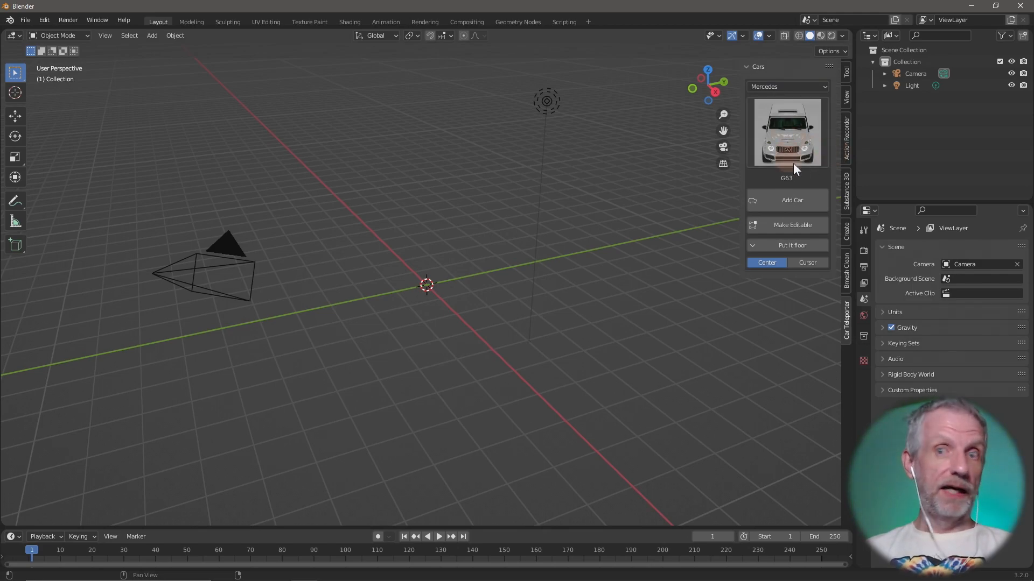
click(787, 132)
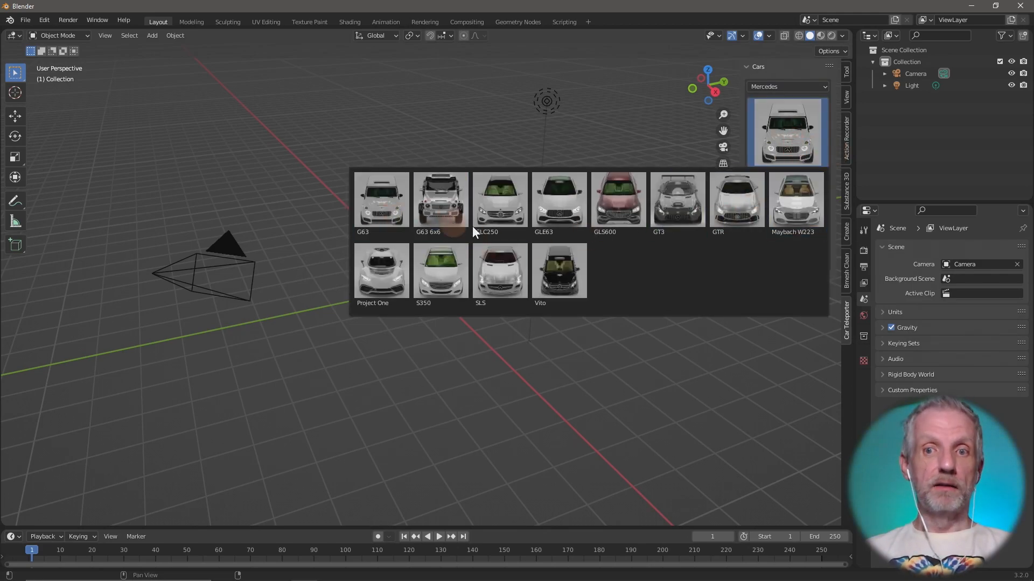
click(500, 200)
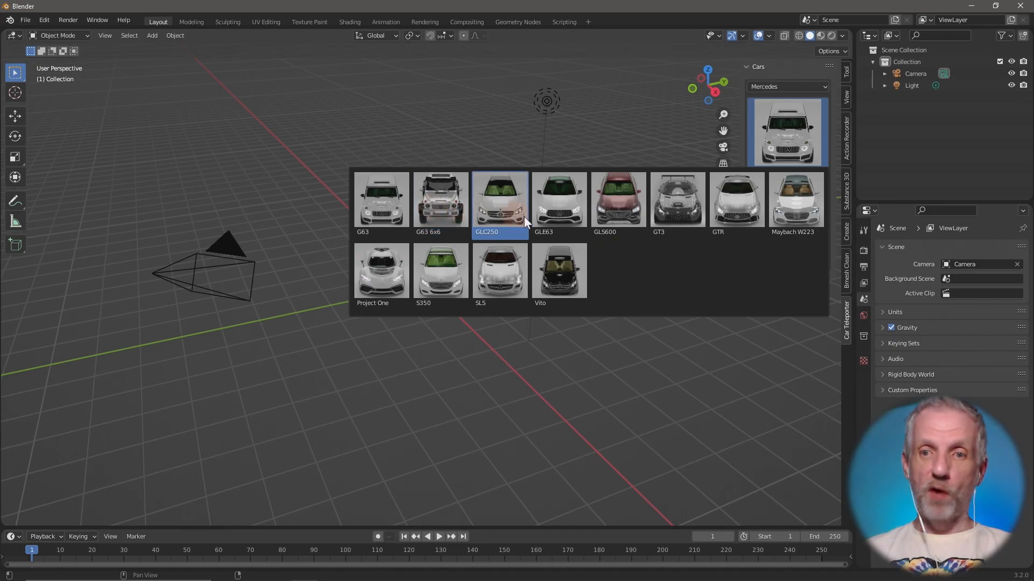
click(736, 200)
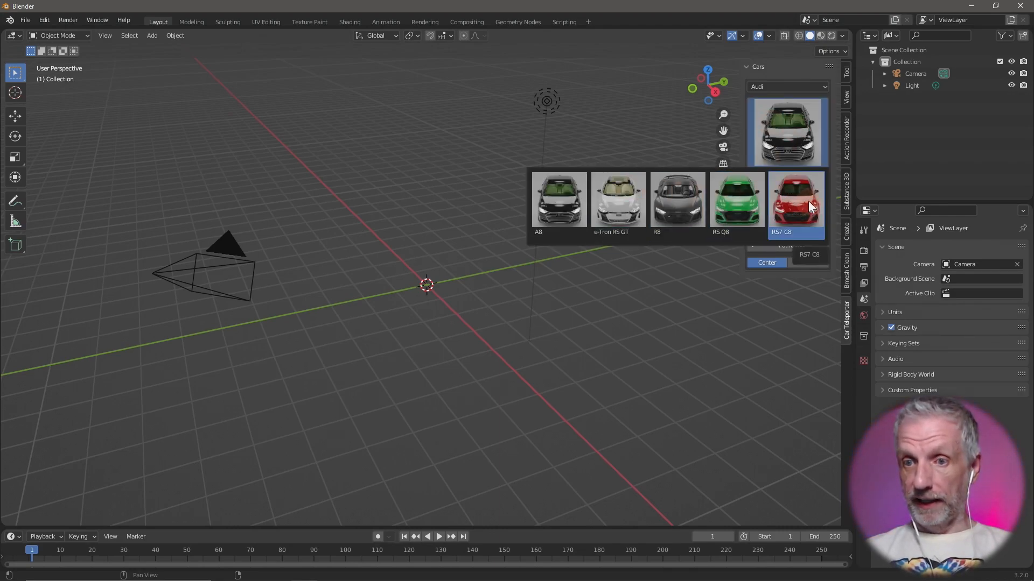
Browse the Dodge and Rolls Royce brands, then choose Tesla
click(786, 87)
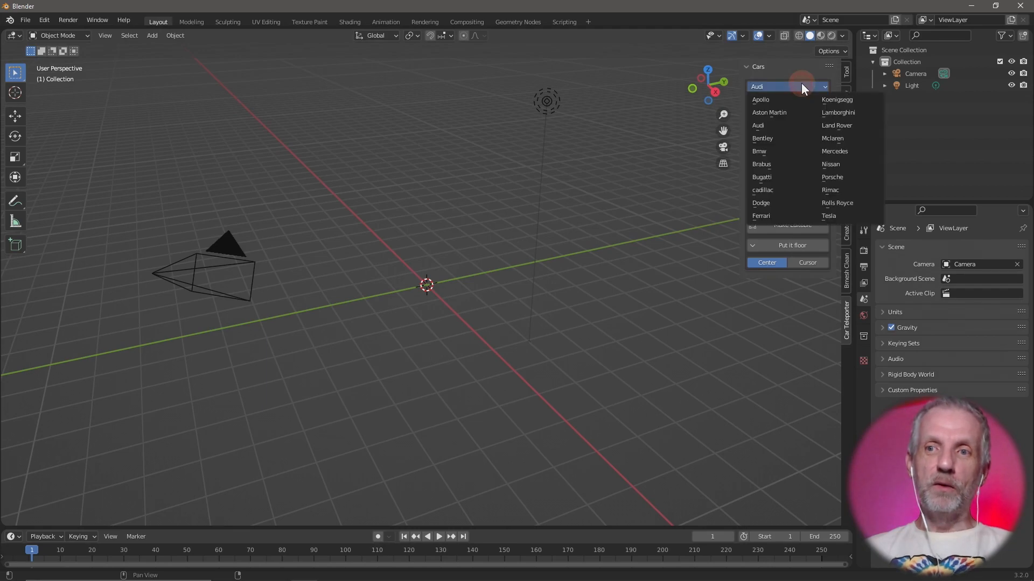
click(761, 203)
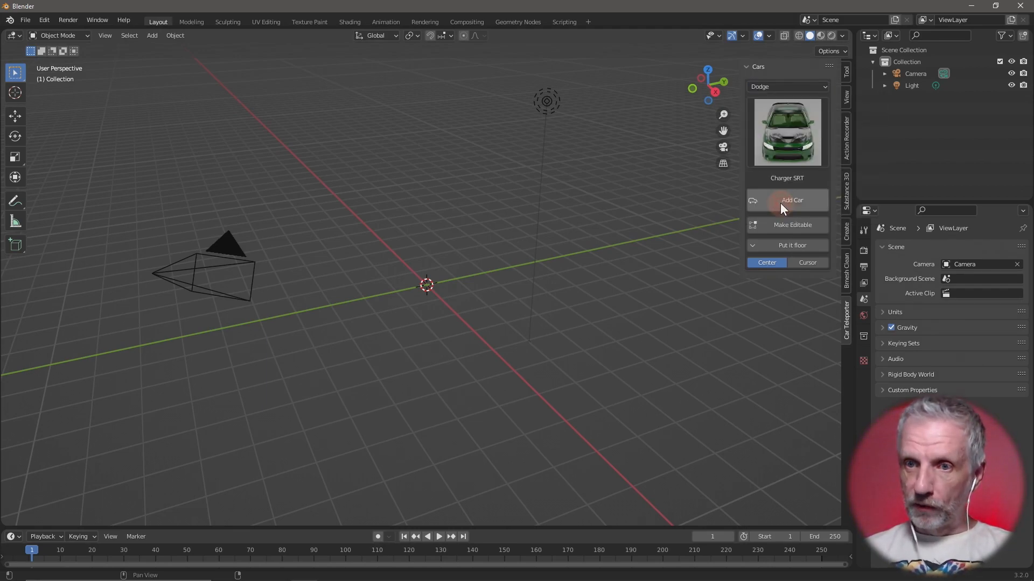
click(787, 133)
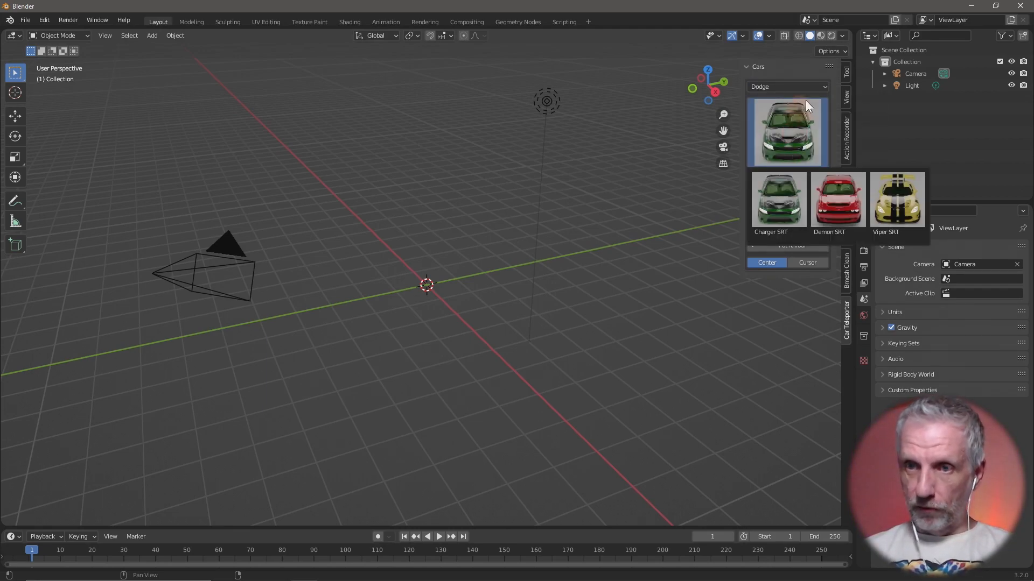
click(787, 87)
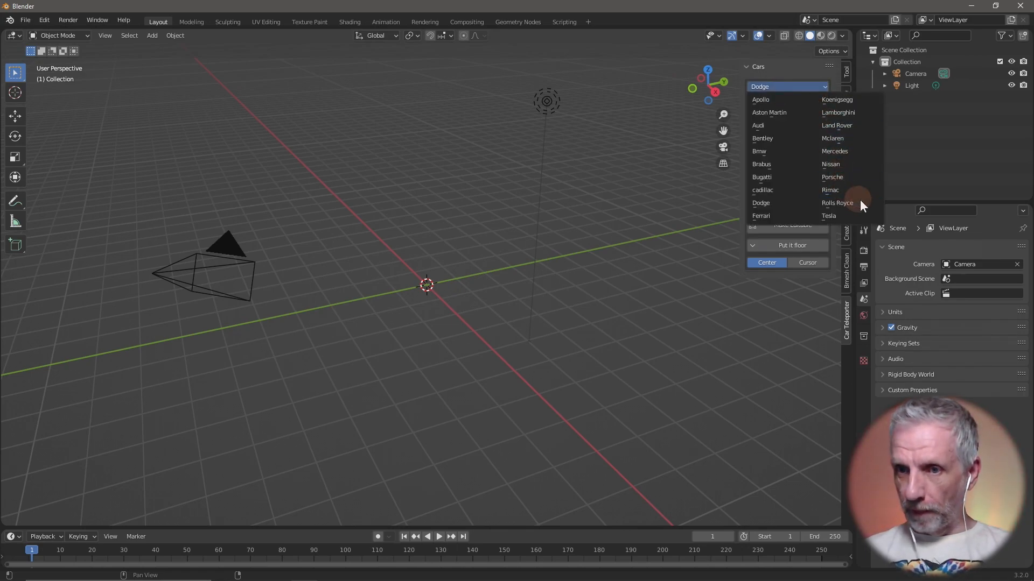
click(837, 203)
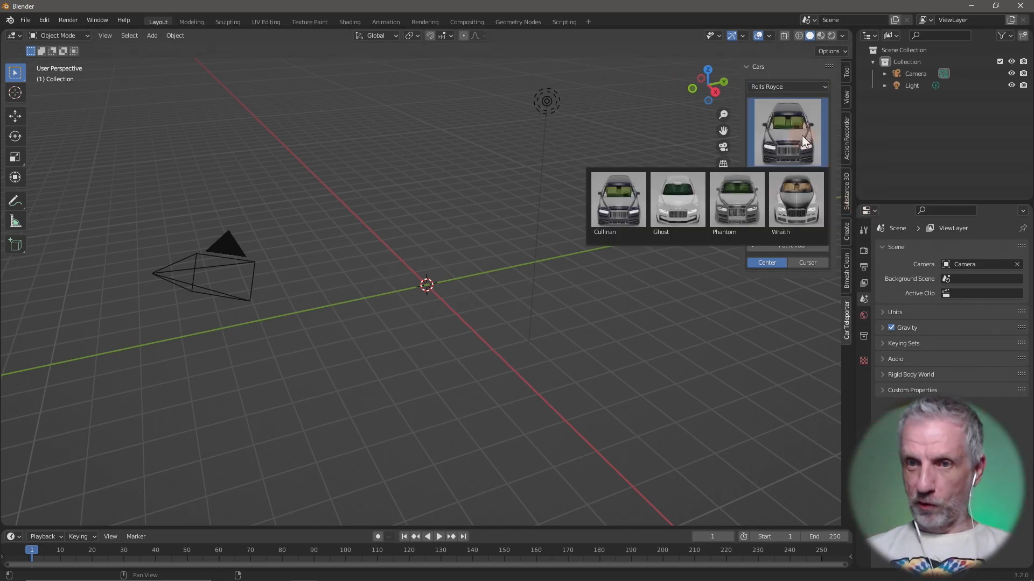
click(787, 86)
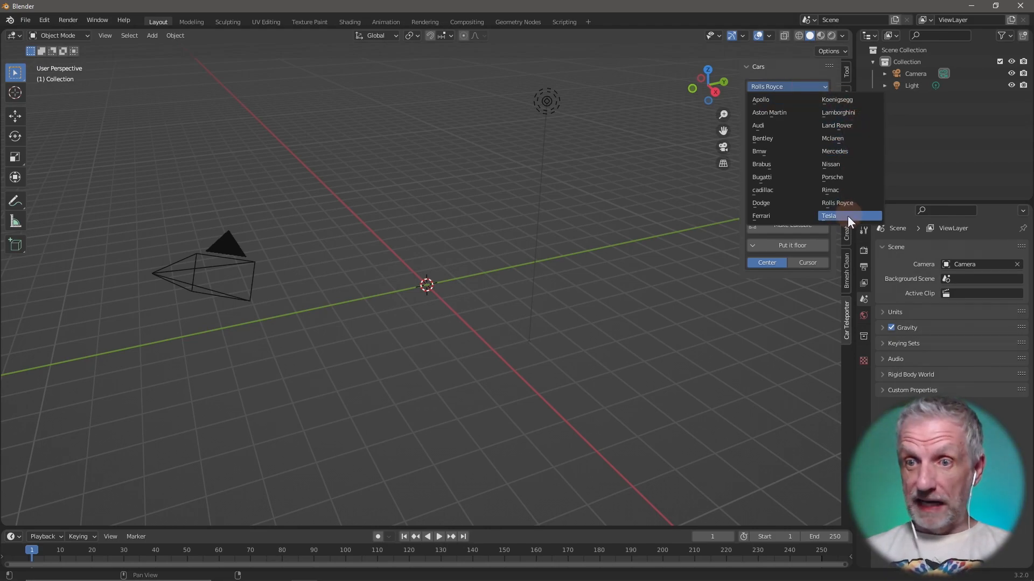
click(829, 216)
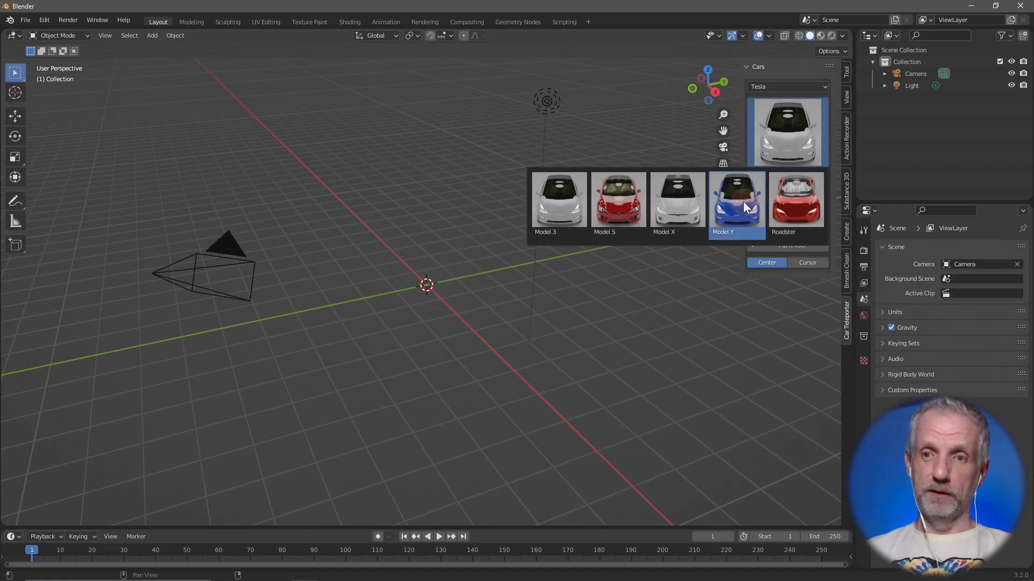
Add the Tesla Model Y at the origin and orbit around it
click(737, 200)
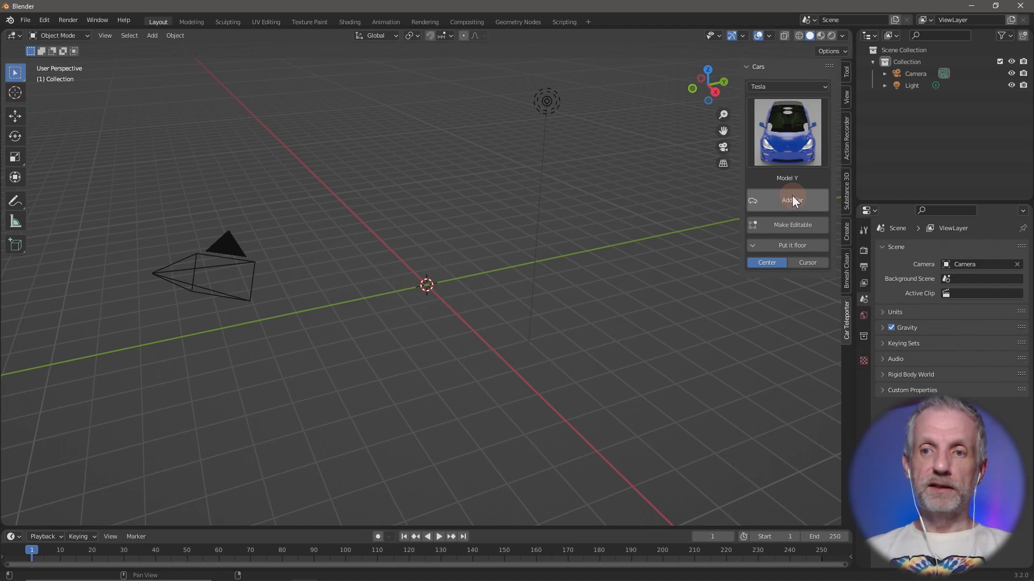
click(786, 200)
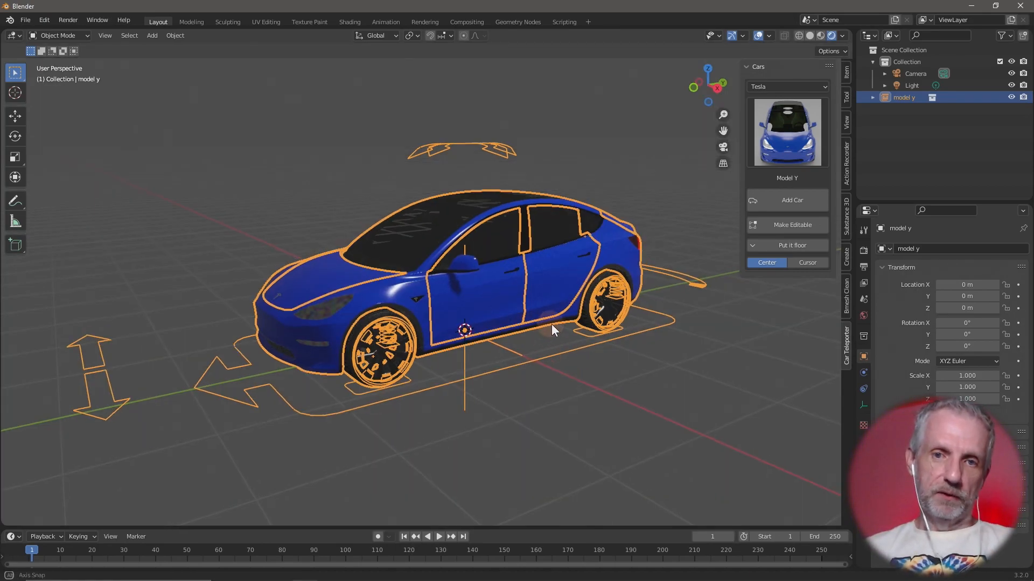
drag(550, 329, 511, 328)
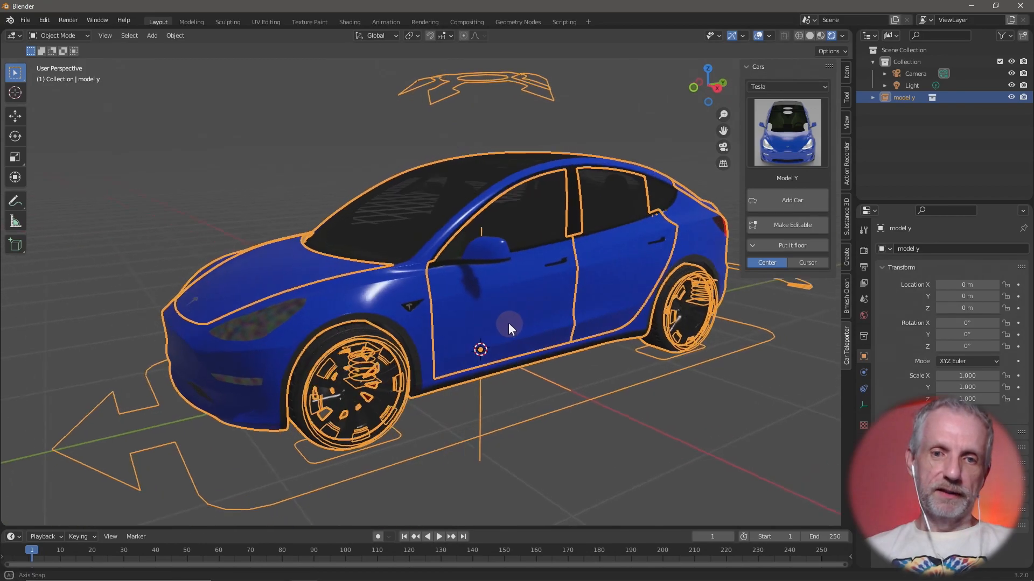
drag(511, 329, 666, 340)
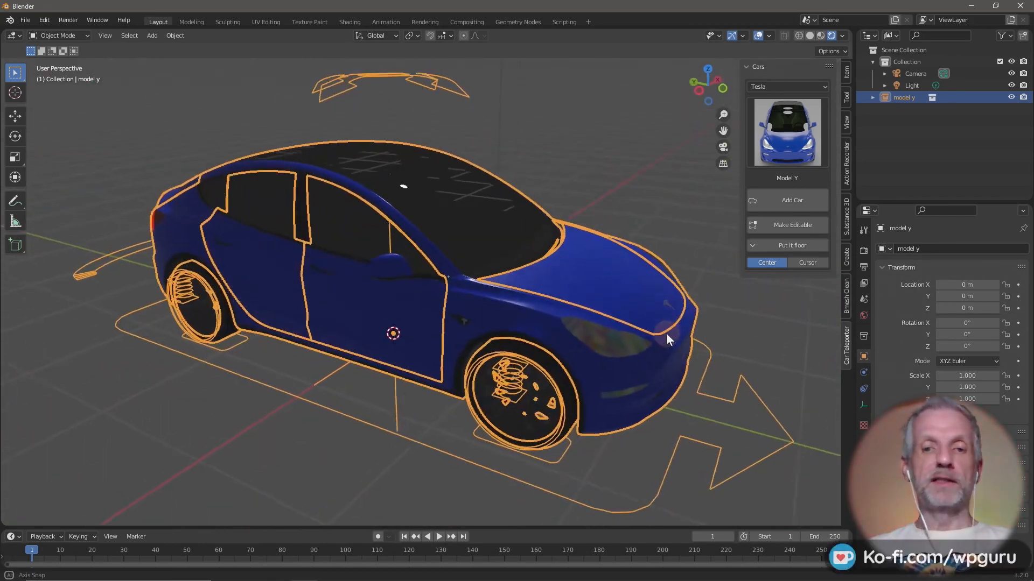
drag(666, 339, 511, 330)
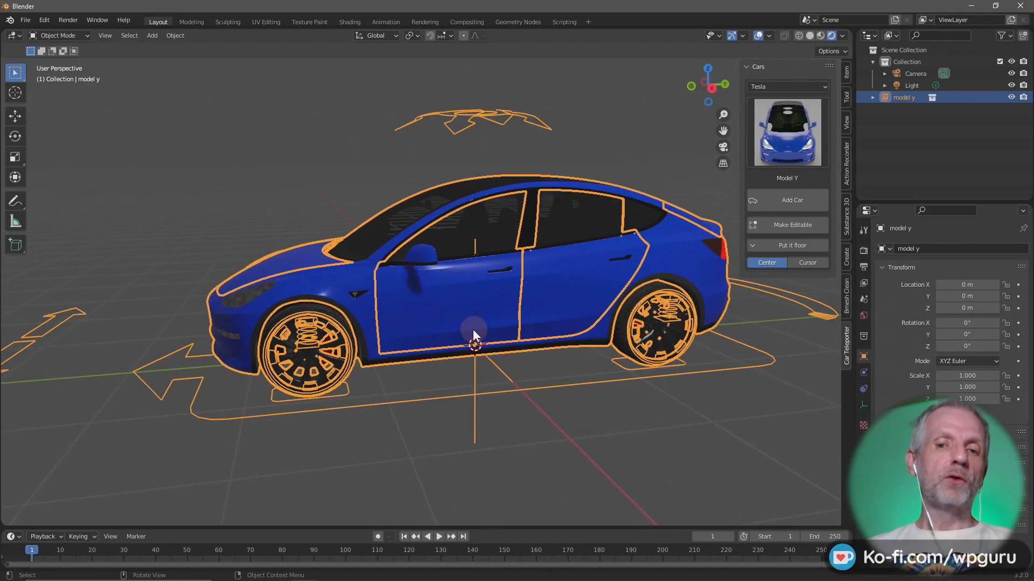
mouse_move(361, 359)
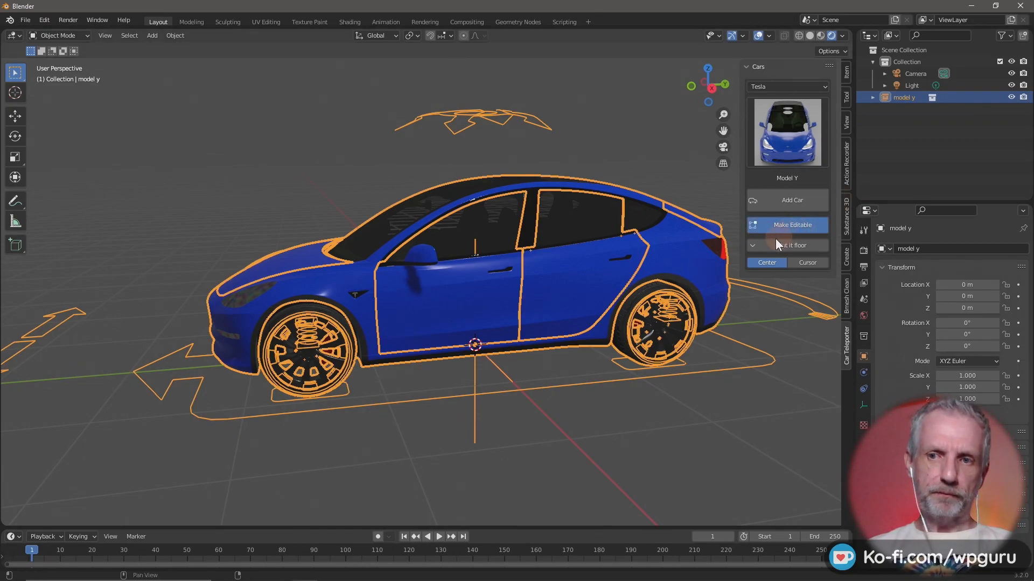
Make the Model Y editable and rotate its front door and bonnet open
click(787, 225)
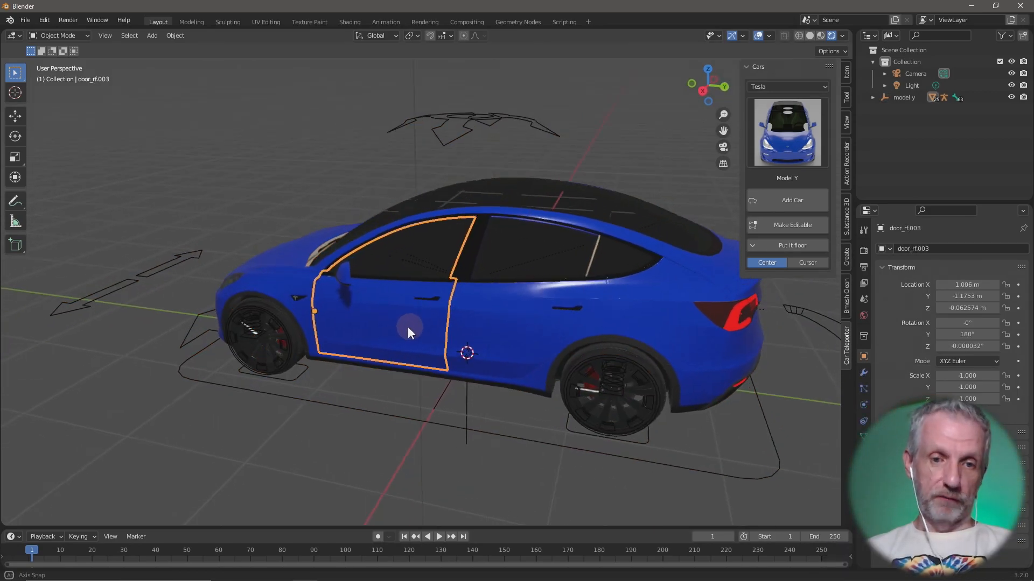
drag(408, 333, 379, 359)
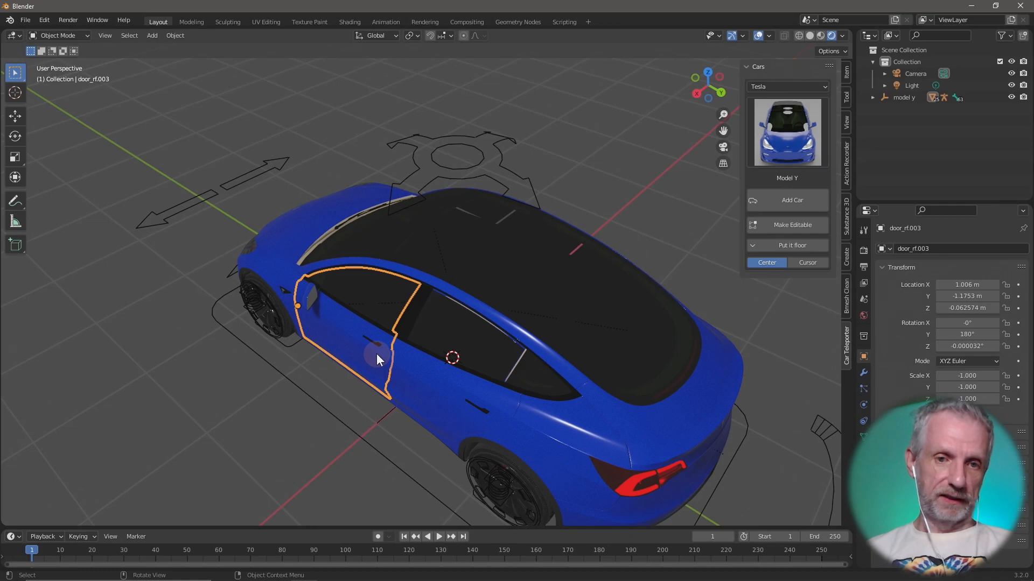
key(r)
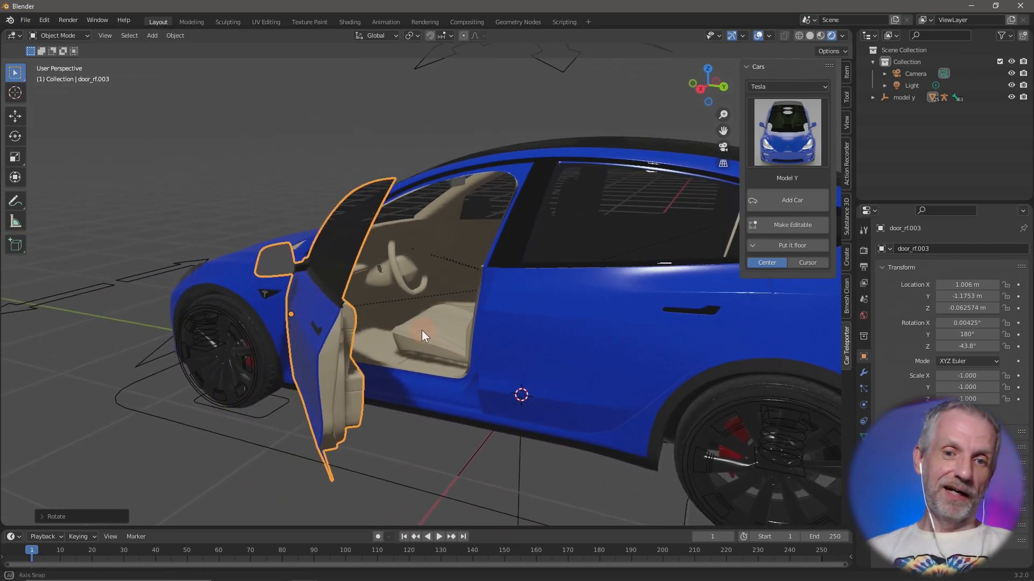
drag(422, 336, 649, 340)
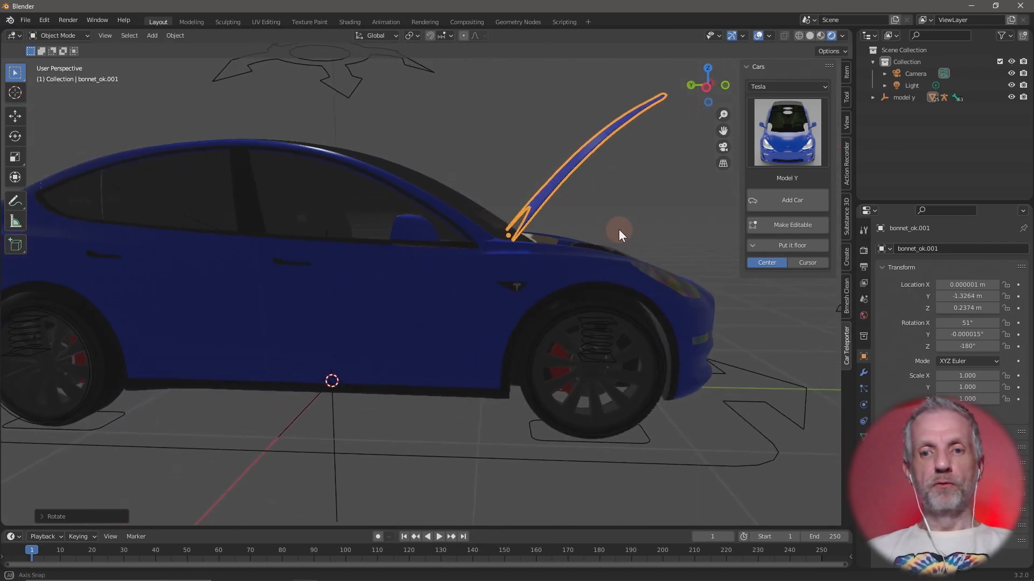
drag(620, 235, 392, 249)
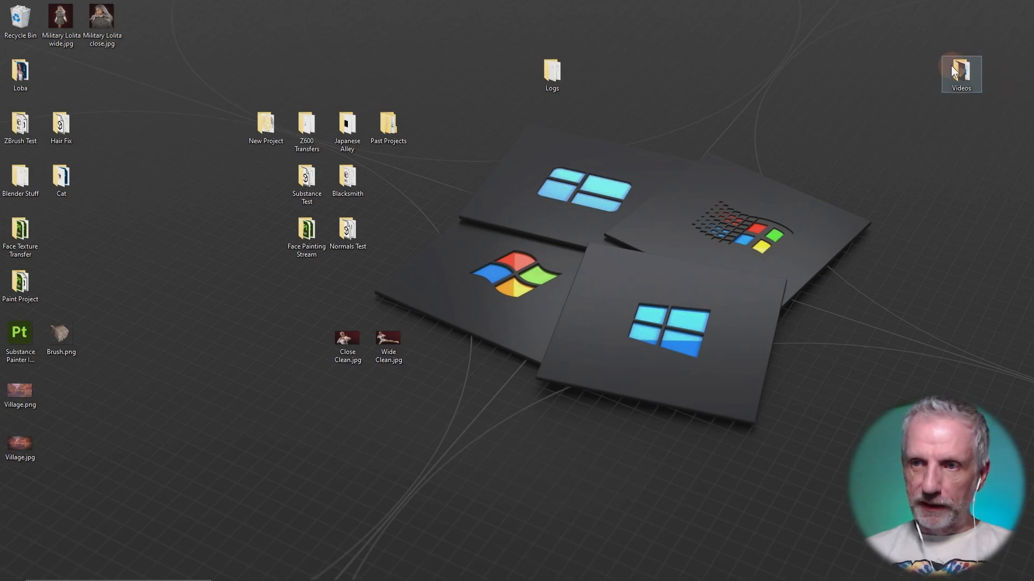
Play the Rigacar Bugatti video from the Videos uploaded folder
double_click(961, 66)
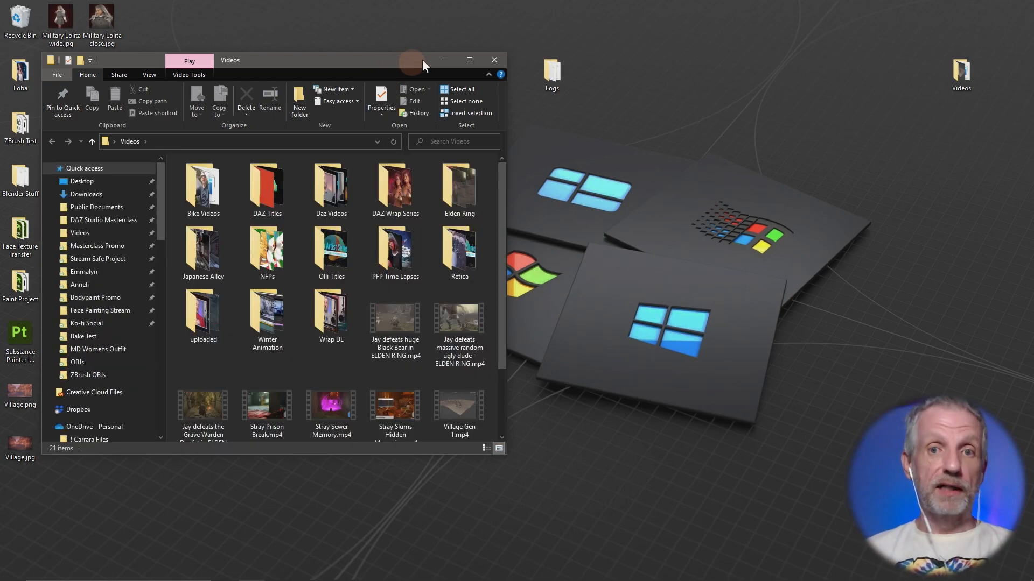
scroll(down, 3)
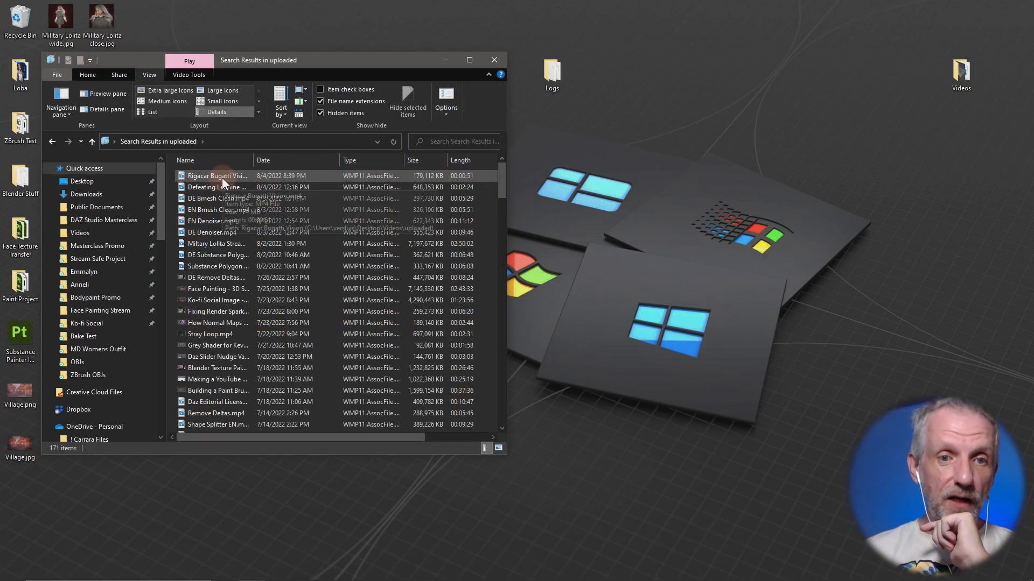
double_click(210, 176)
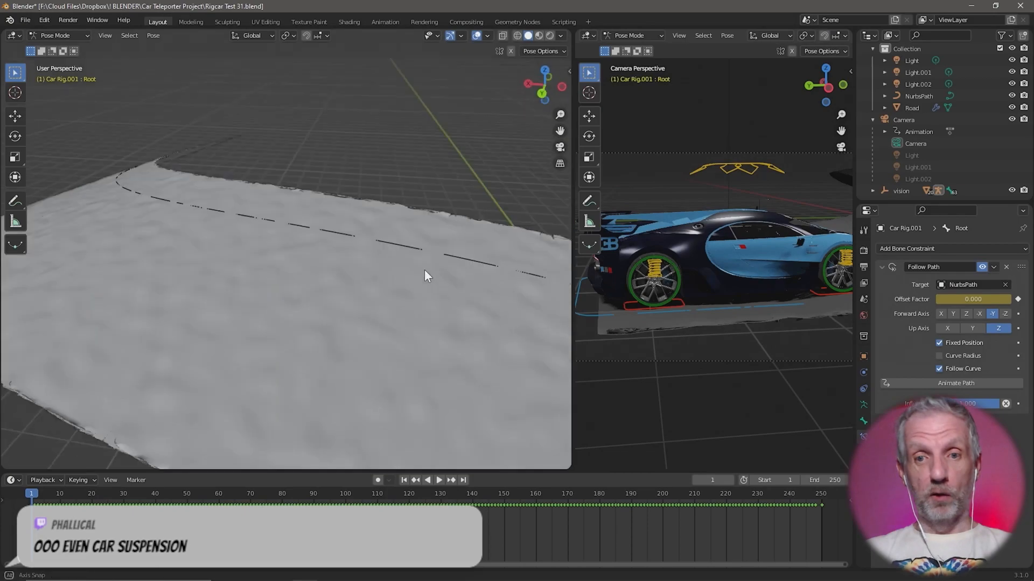
Close the Bugatti path-following demo clip after watching it
click(439, 480)
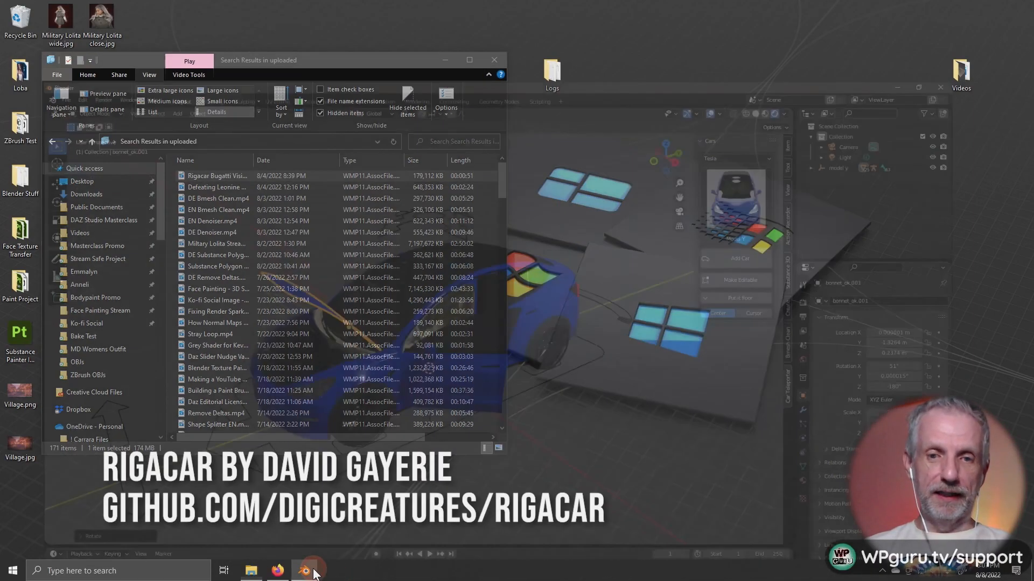
Bring Blender back to the front from the taskbar
click(310, 569)
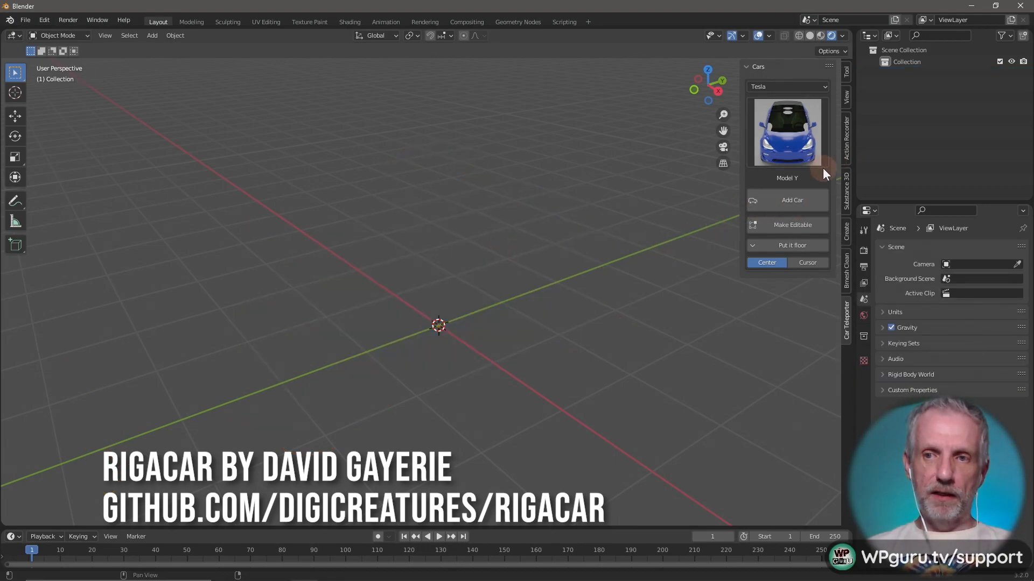
Pick Brabus as the brand and the GLE63s Rocket model
click(787, 86)
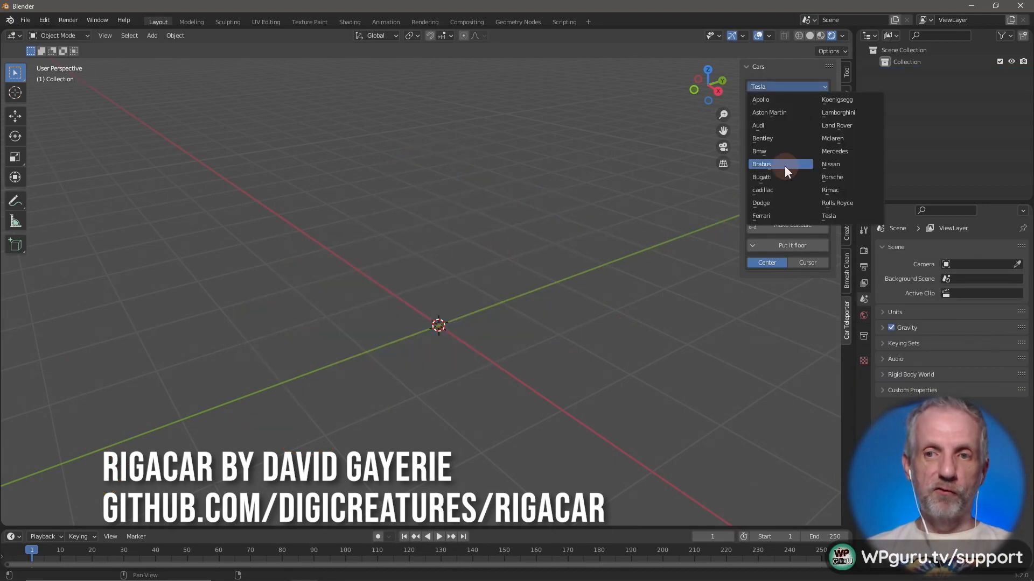
click(761, 165)
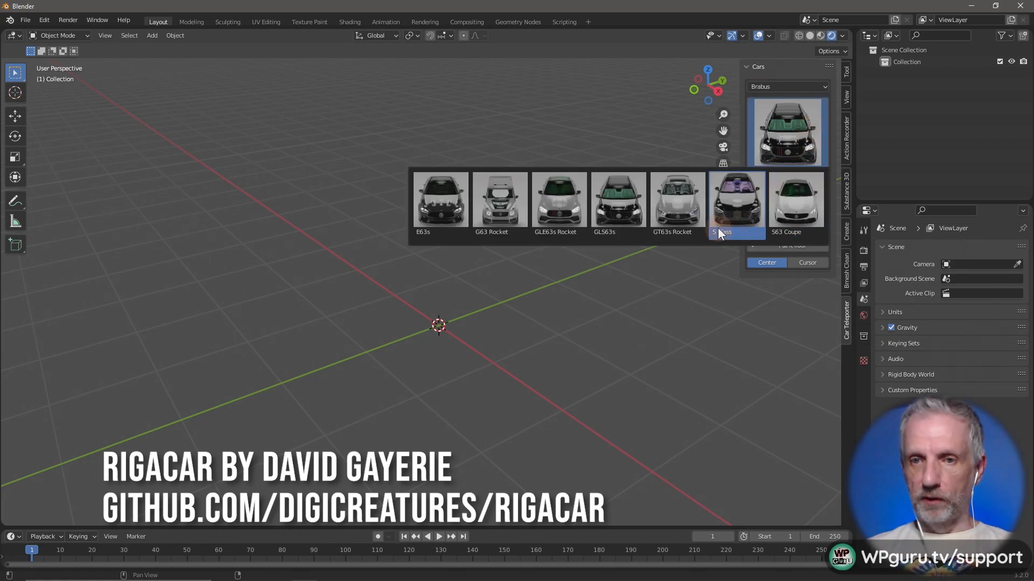
click(559, 200)
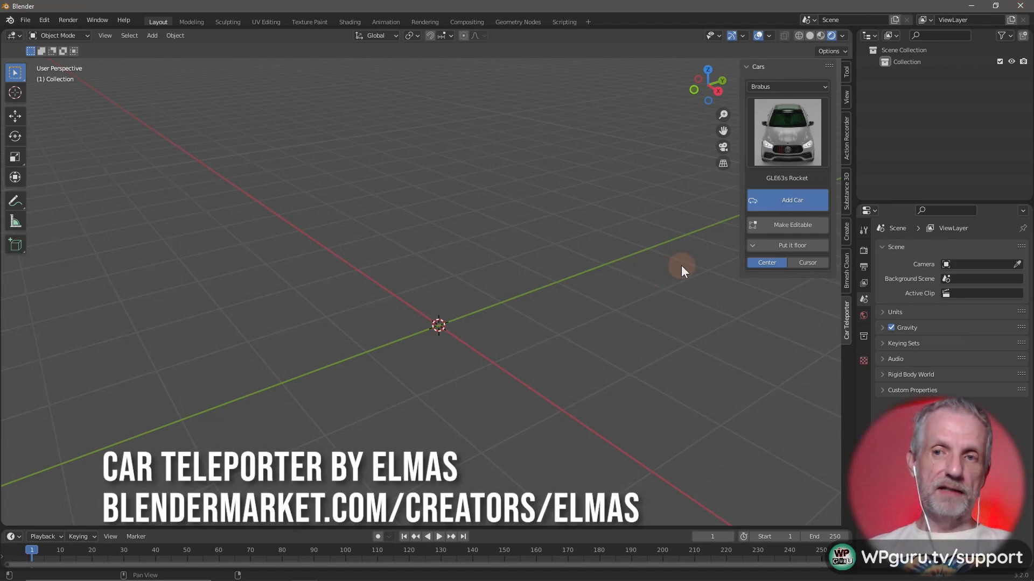
Add the Brabus GLE63s Rocket, orbit to inspect it, and make it editable
click(787, 201)
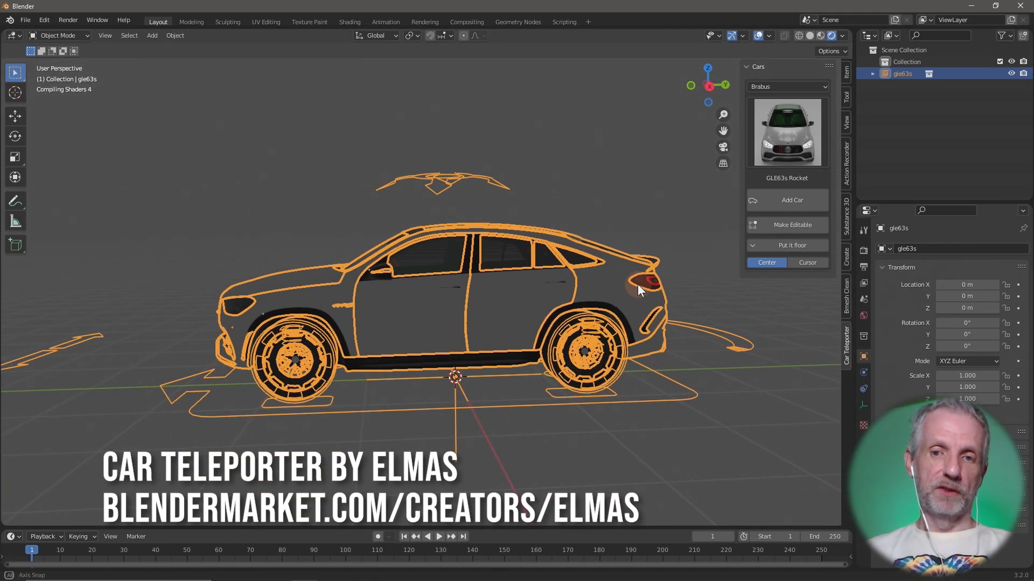
drag(640, 290, 827, 299)
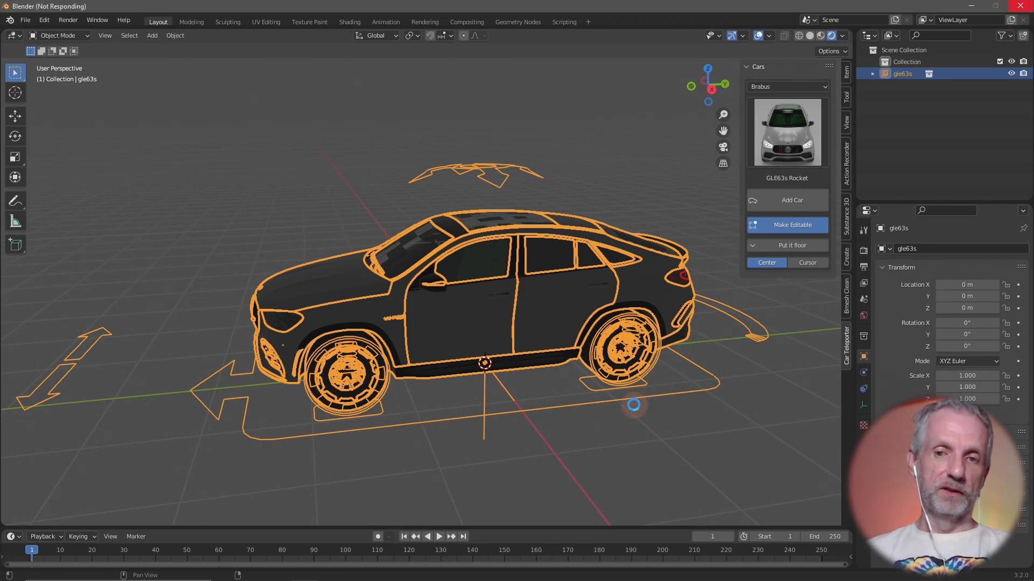
click(787, 225)
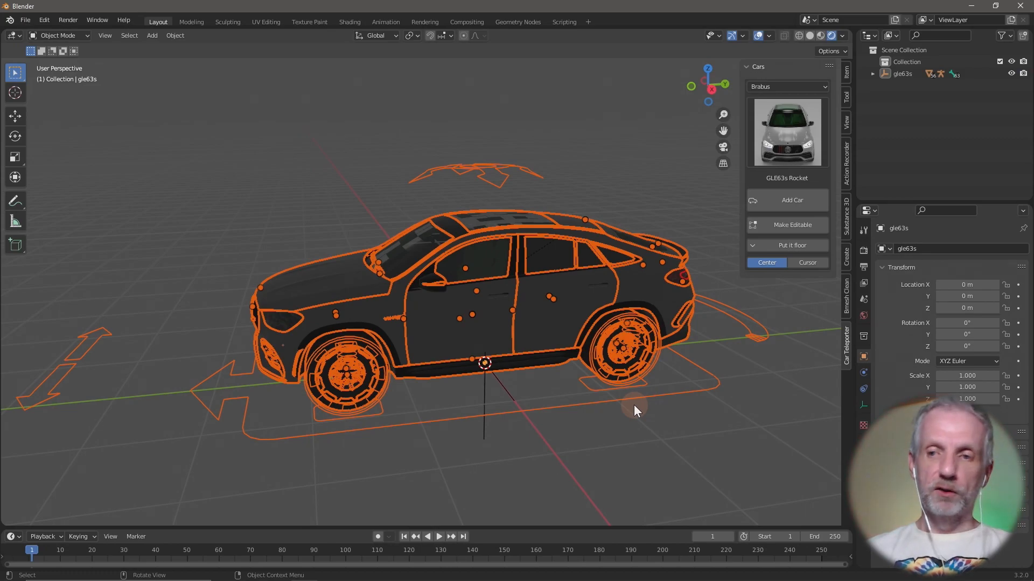